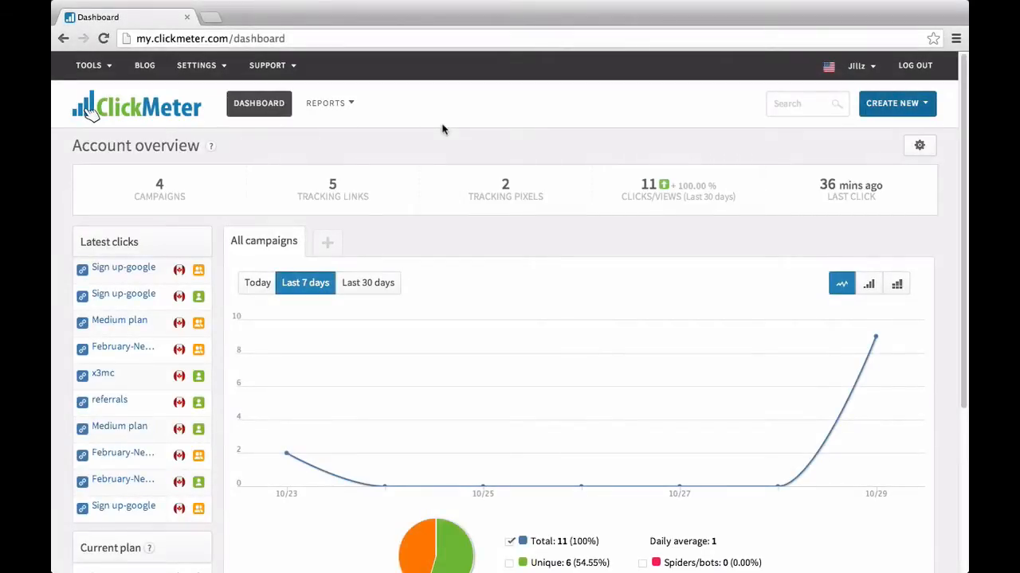
pyautogui.moveTo(434, 128)
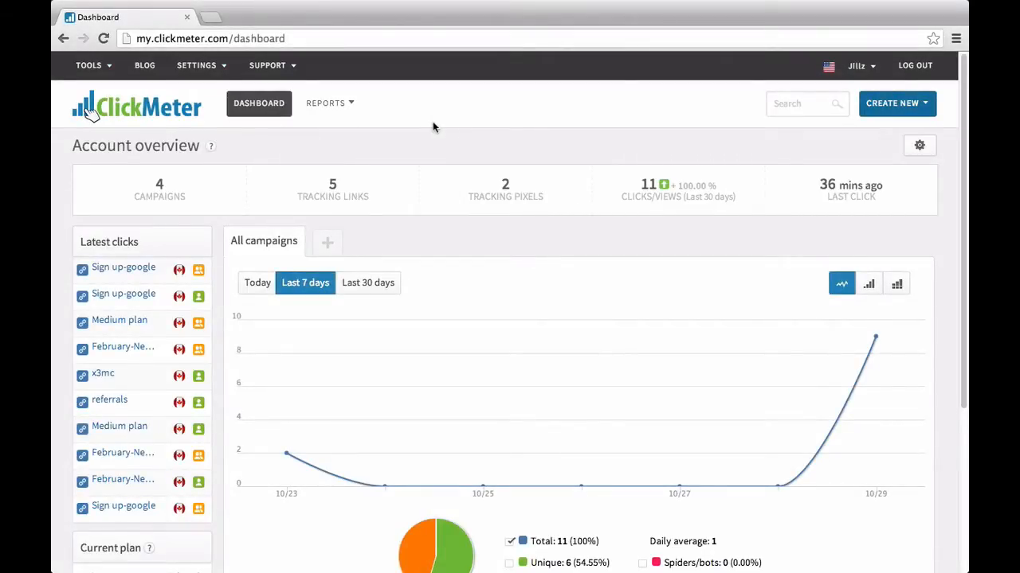
# Open the Tracking Links report from the Reports menu to list the five active links
pyautogui.click(325, 102)
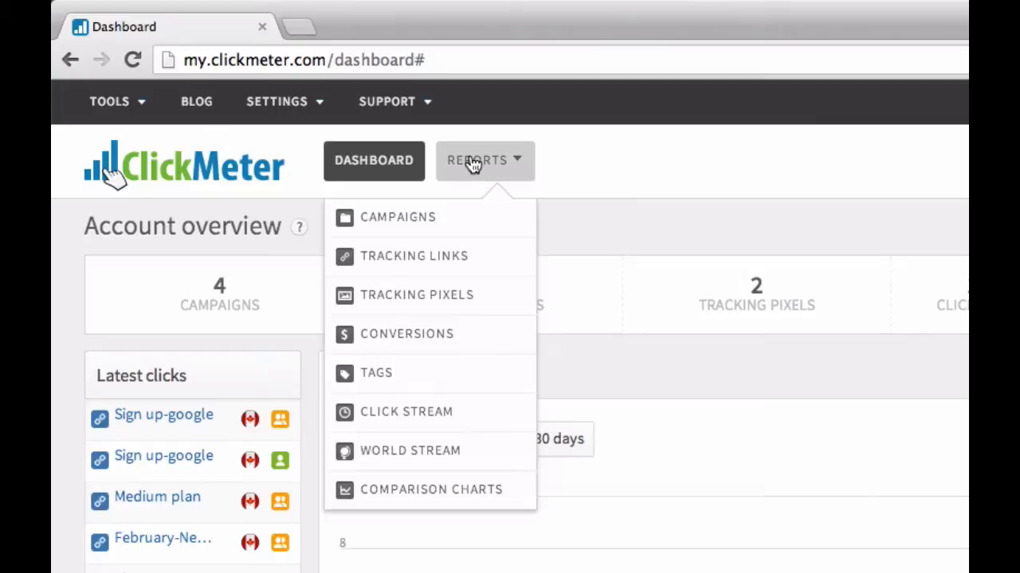
pyautogui.click(413, 256)
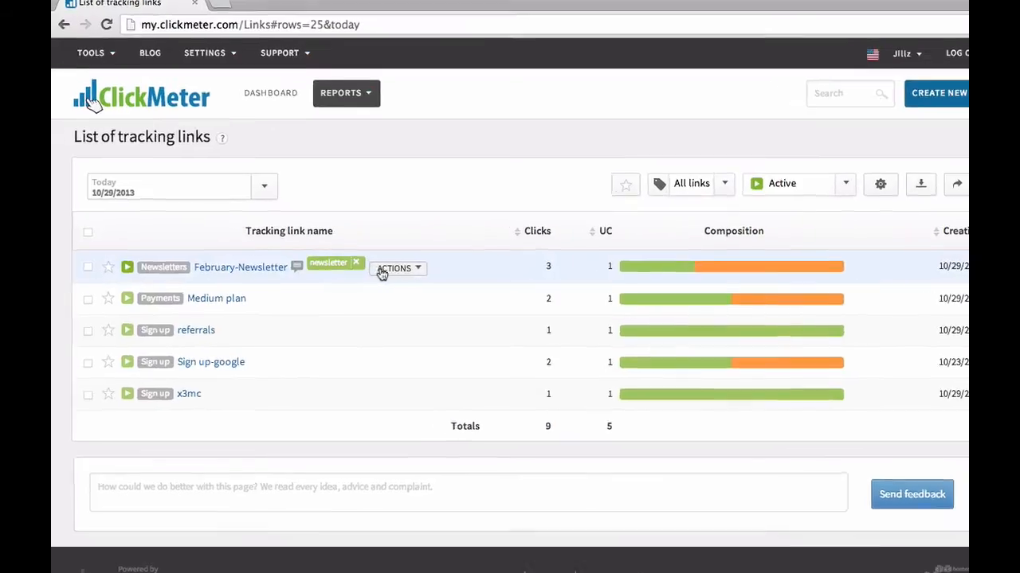
# Show the February-Newsletter link's ACTIONS dropdown with Edit, Clone and Delete options
pyautogui.click(397, 268)
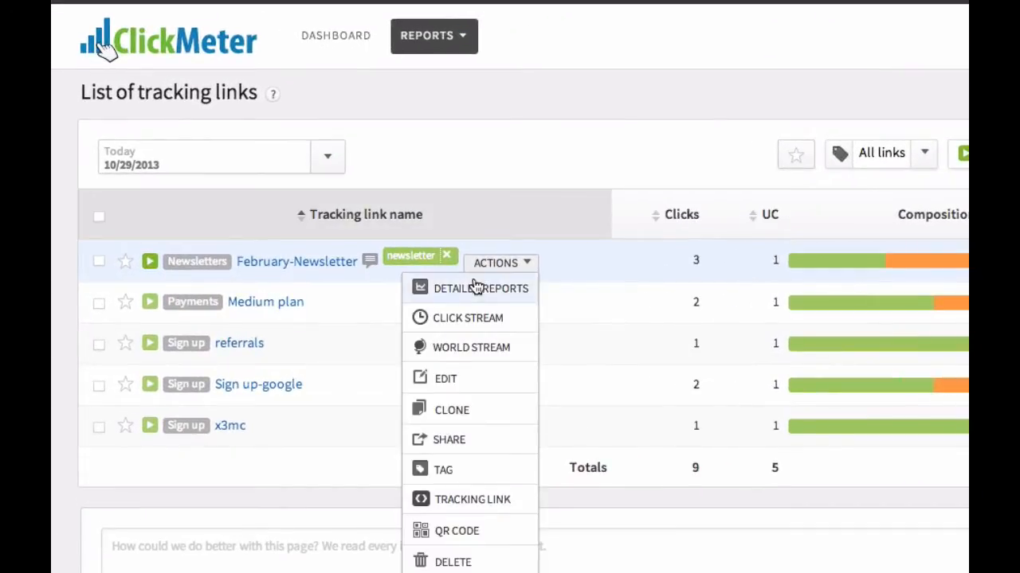
pyautogui.moveTo(452, 409)
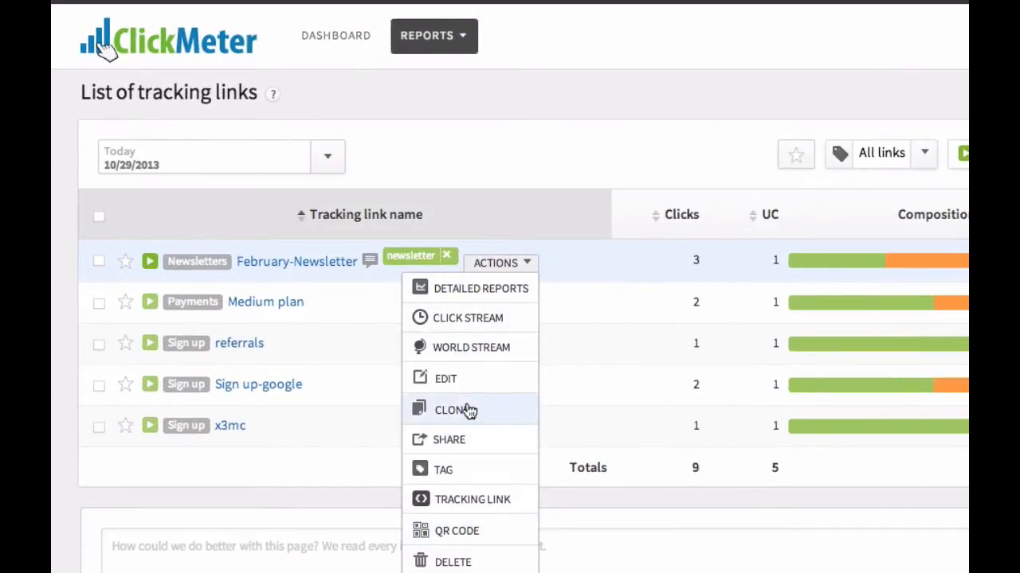
pyautogui.moveTo(469, 378)
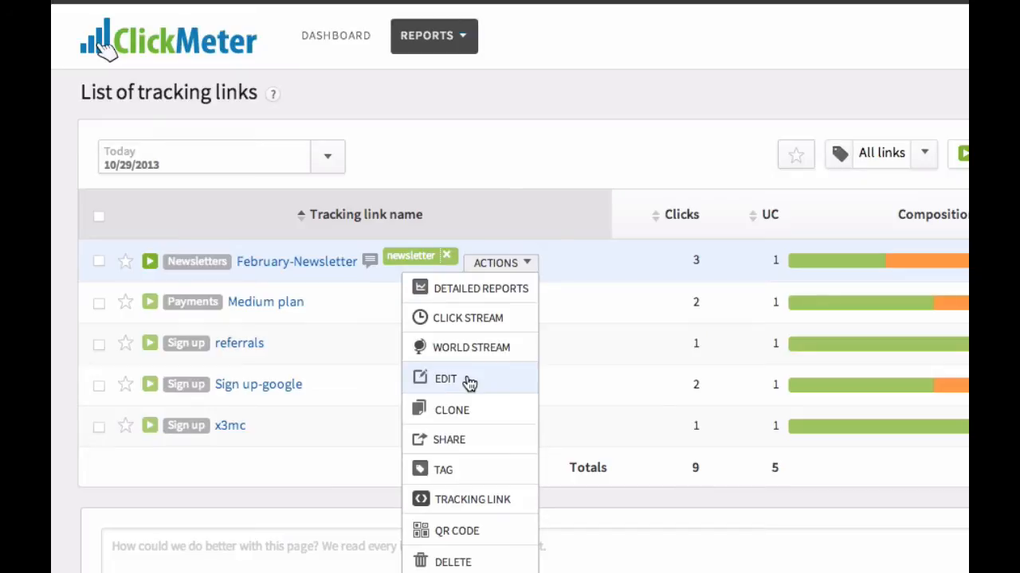
pyautogui.moveTo(453, 562)
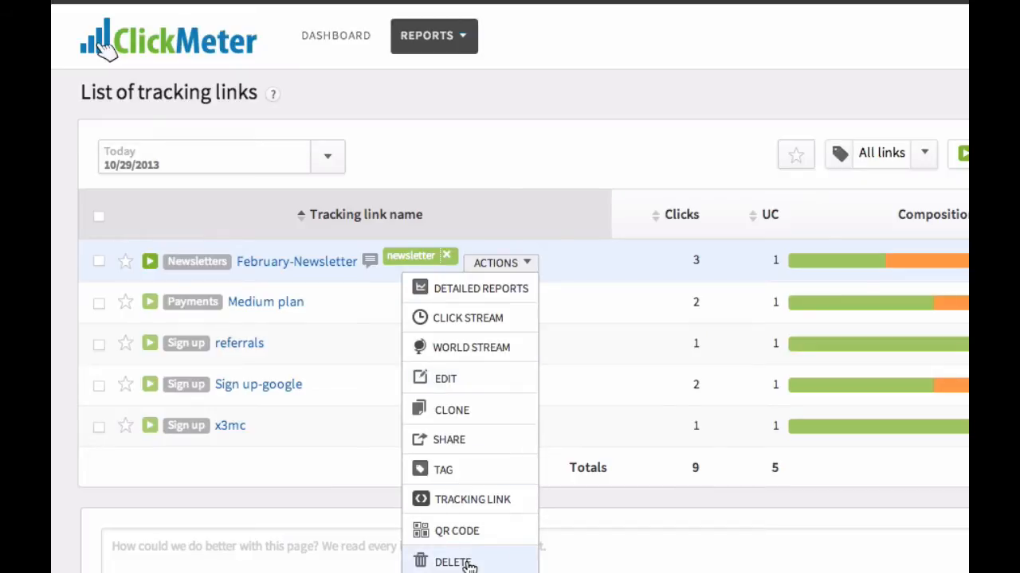
pyautogui.moveTo(326, 379)
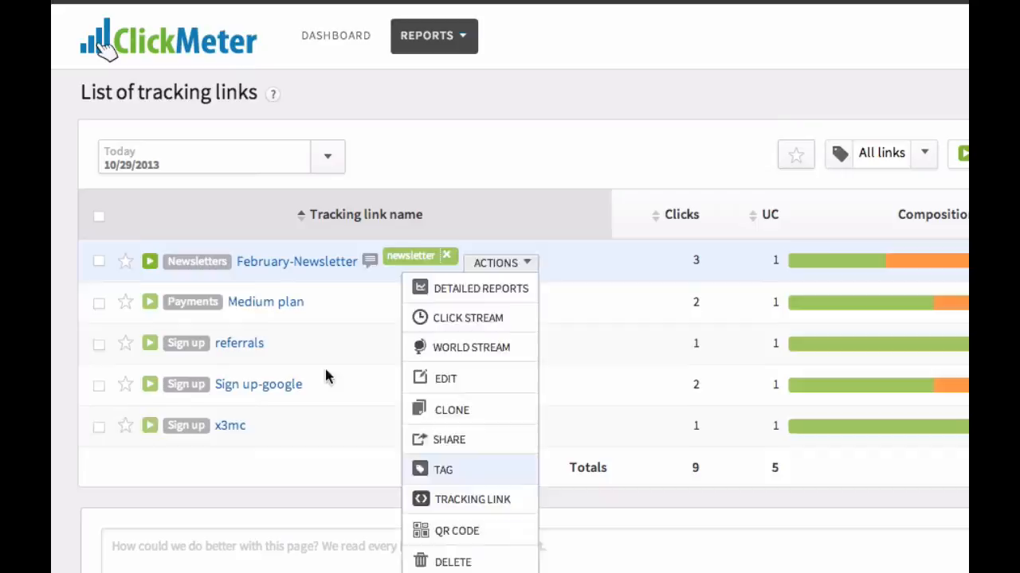
pyautogui.click(99, 260)
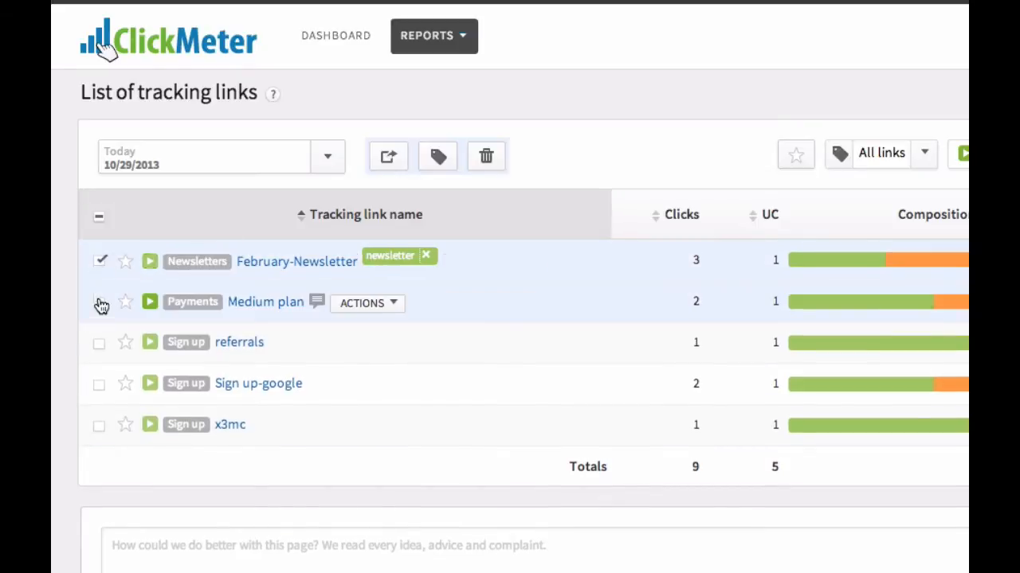
pyautogui.click(327, 155)
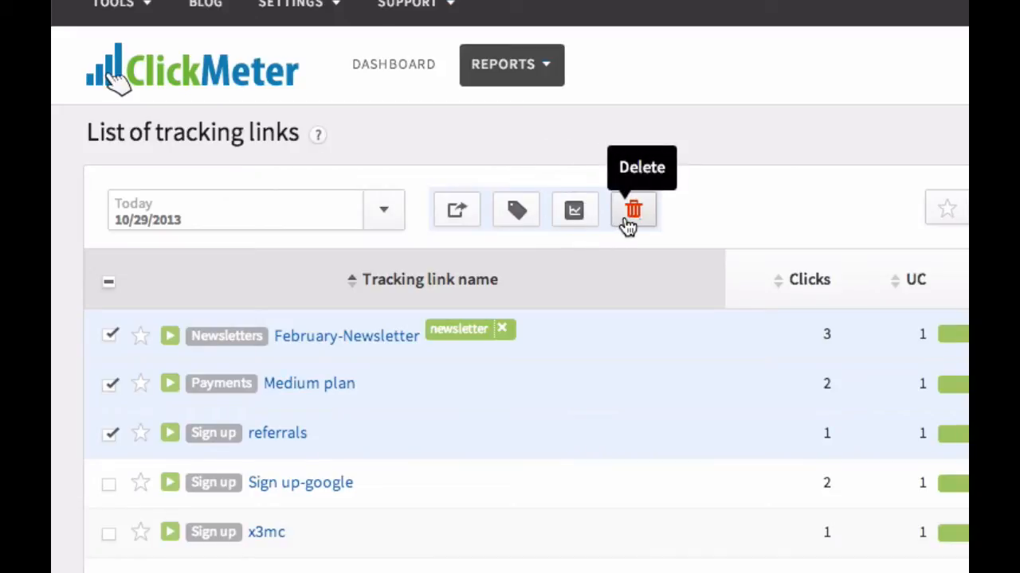
pyautogui.moveTo(575, 209)
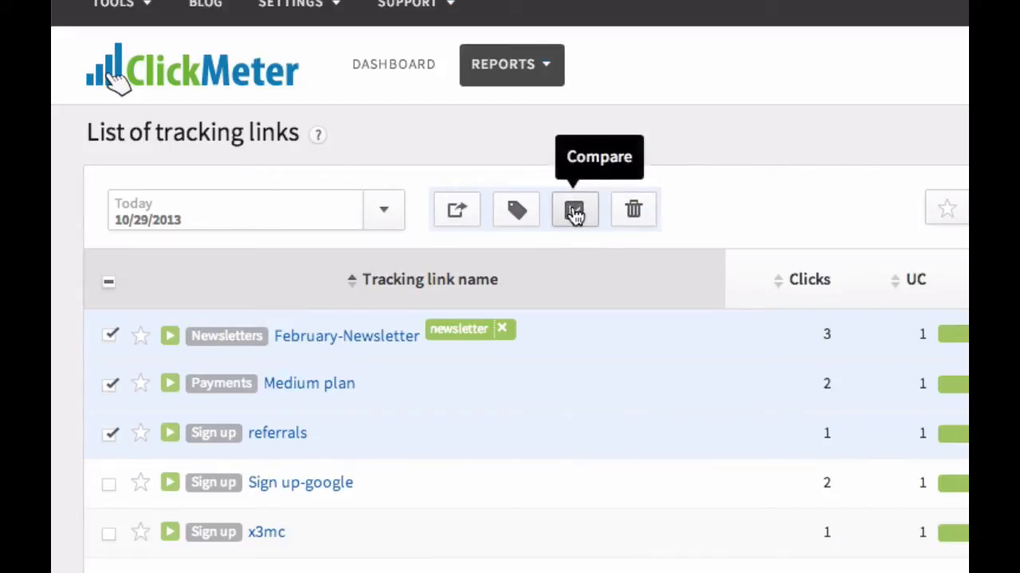
pyautogui.moveTo(699, 249)
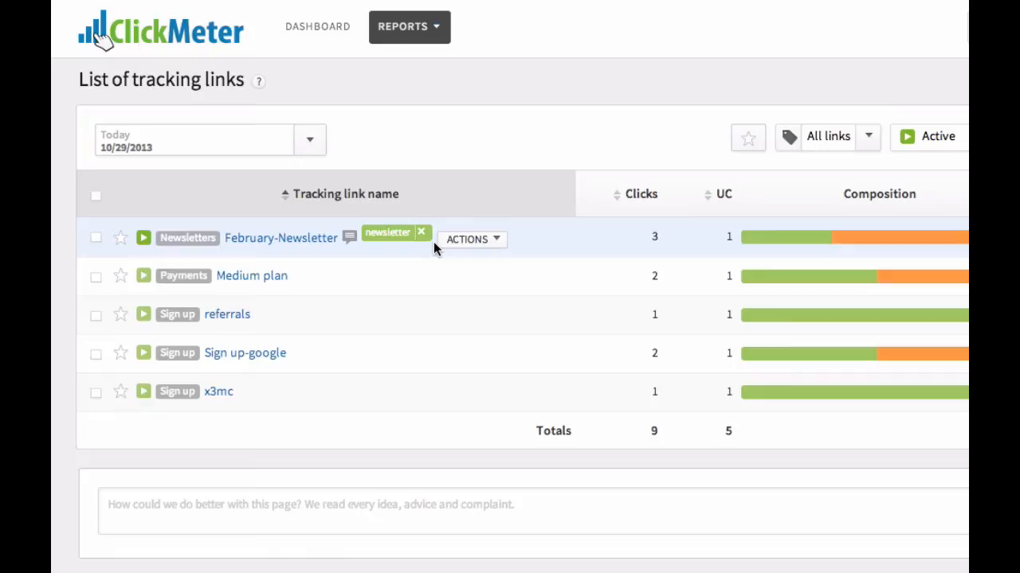
pyautogui.moveTo(388, 243)
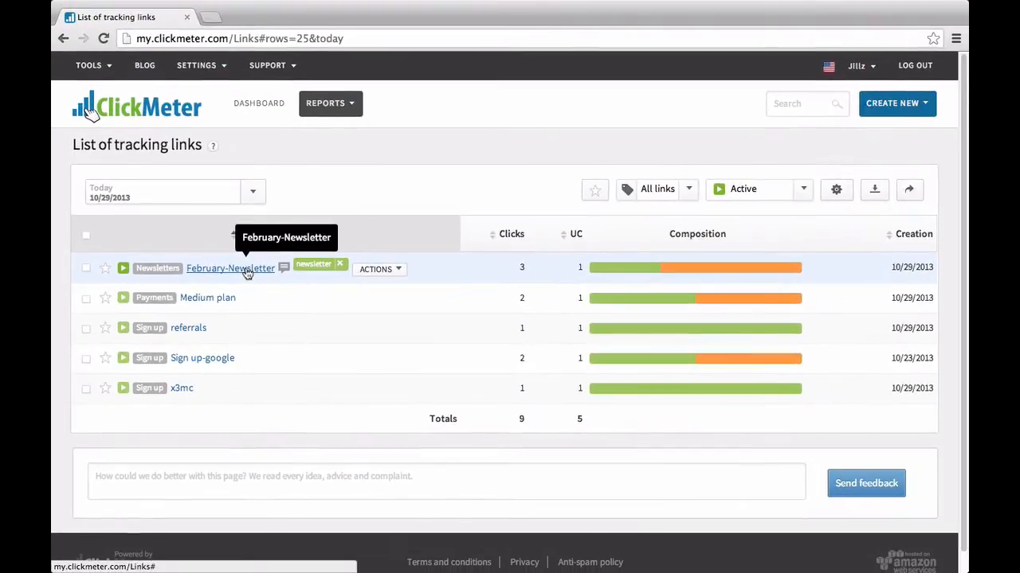
# Open the February-Newsletter snapshot page showing its clicks-over-time chart
pyautogui.click(230, 268)
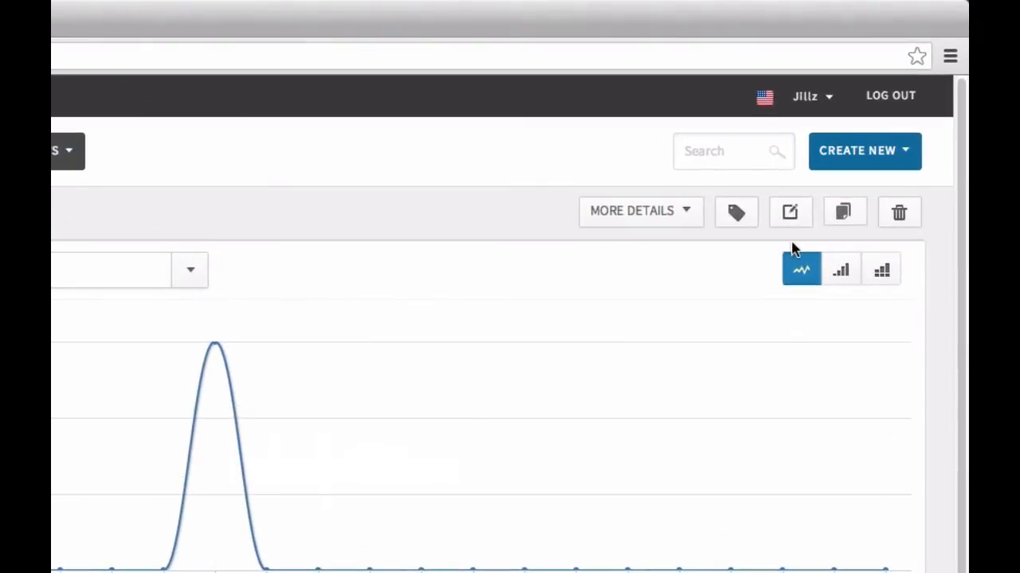
pyautogui.moveTo(734, 213)
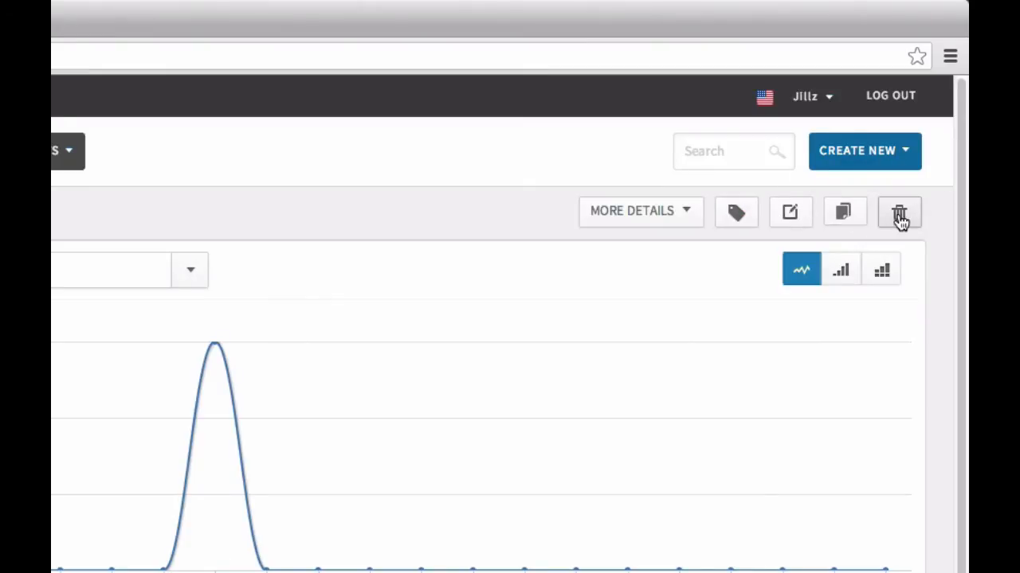
pyautogui.moveTo(789, 212)
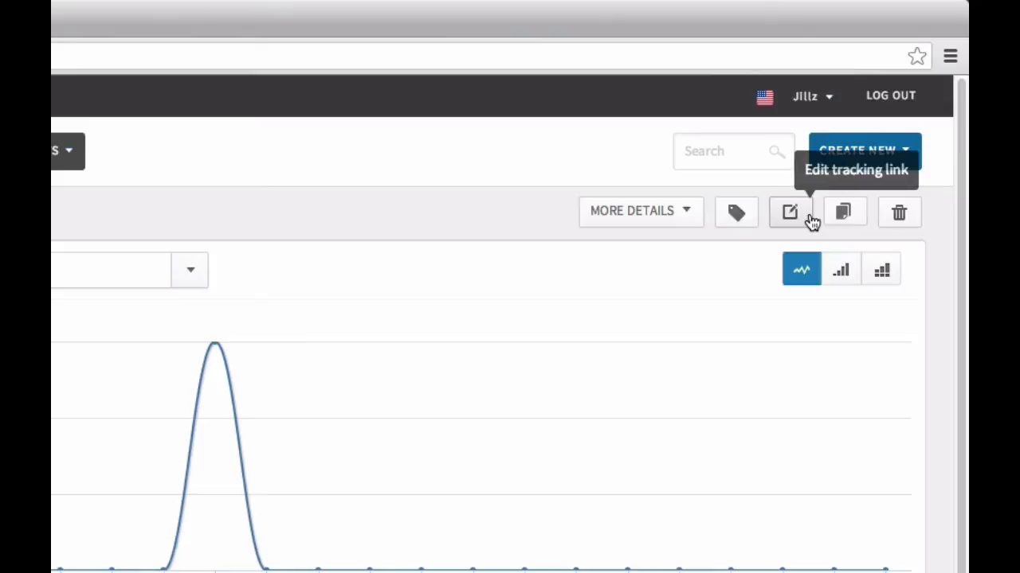
pyautogui.moveTo(735, 212)
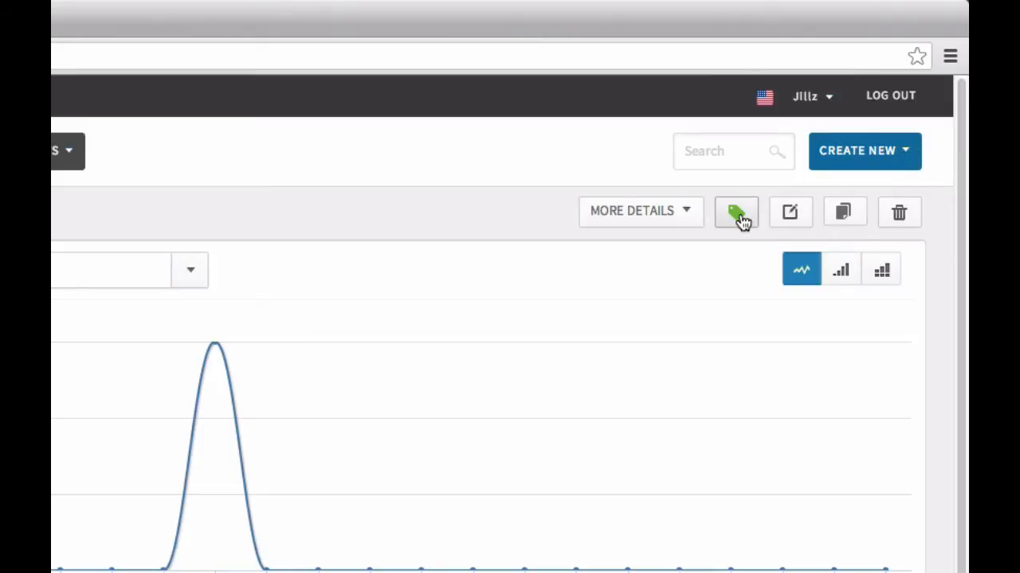
pyautogui.moveTo(899, 213)
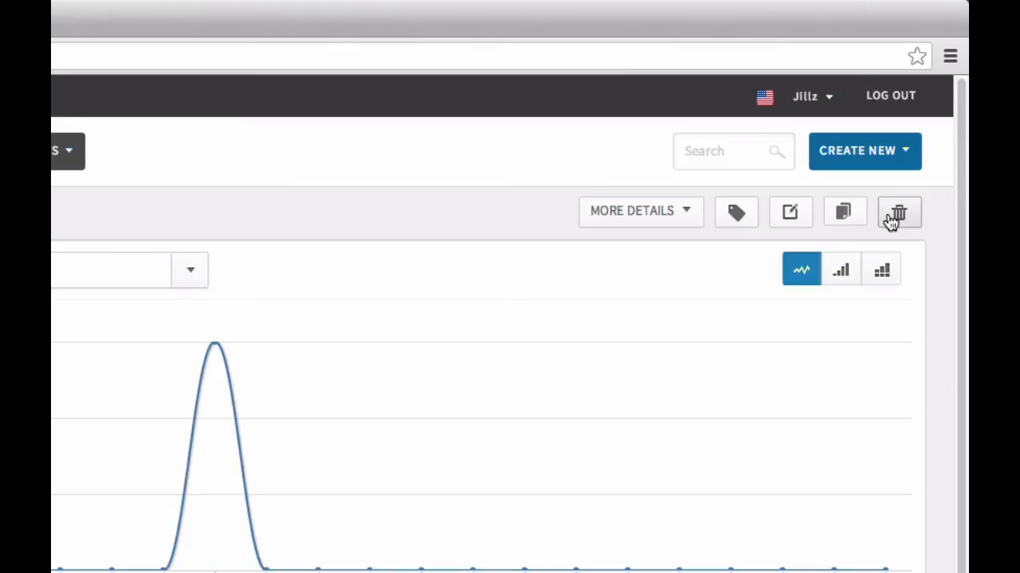
# Delete the February-Newsletter link with the trash-can button and confirm Yes
pyautogui.click(898, 212)
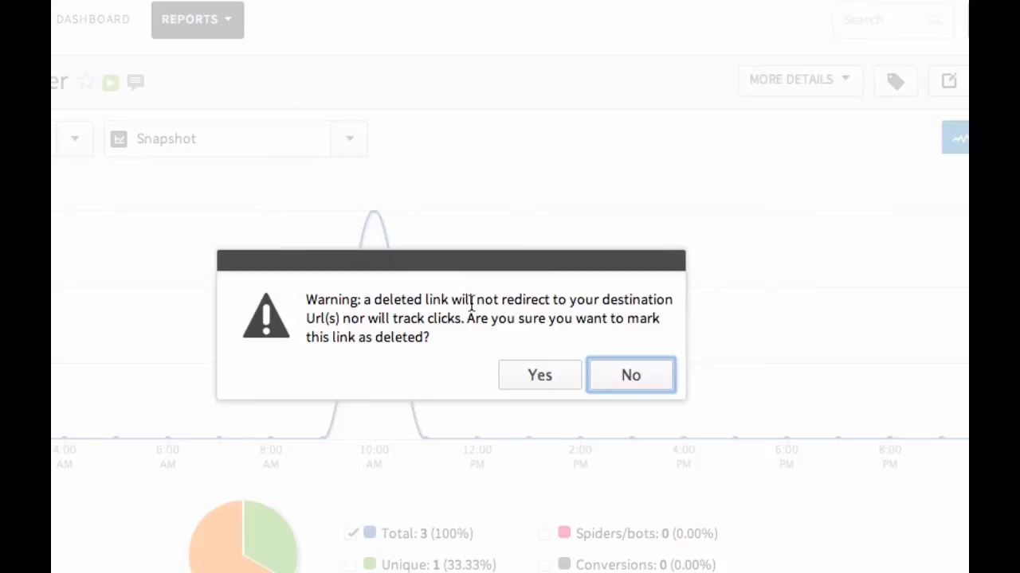
pyautogui.moveTo(455, 345)
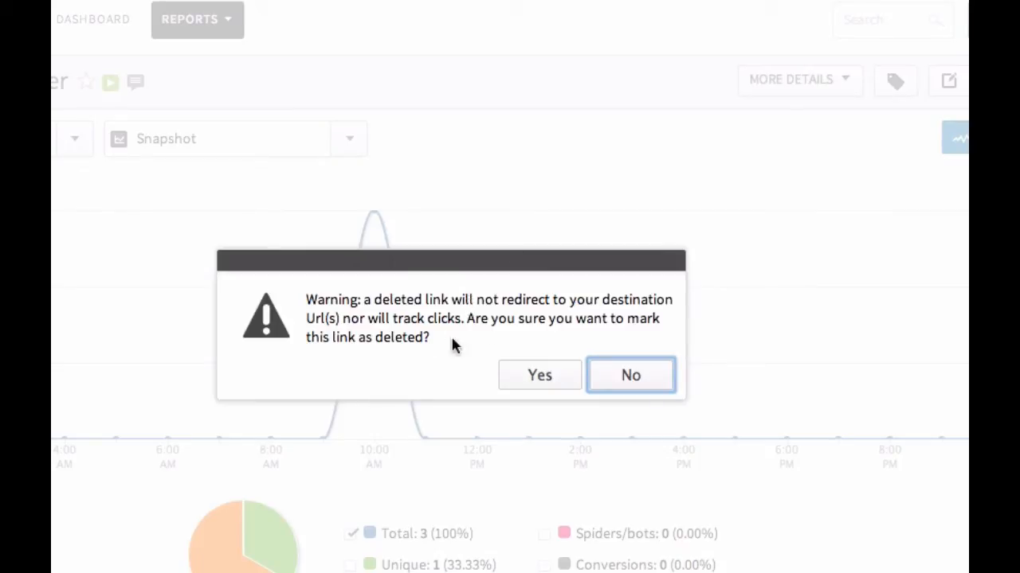
pyautogui.click(630, 375)
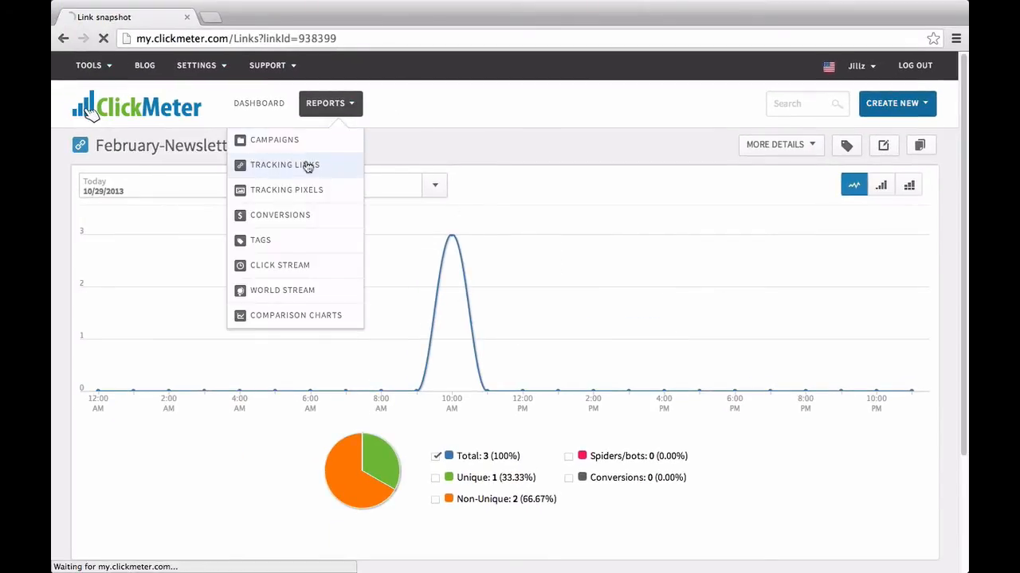
# Filter the Tracking Links list by Deleted status, then back to Active
pyautogui.click(285, 165)
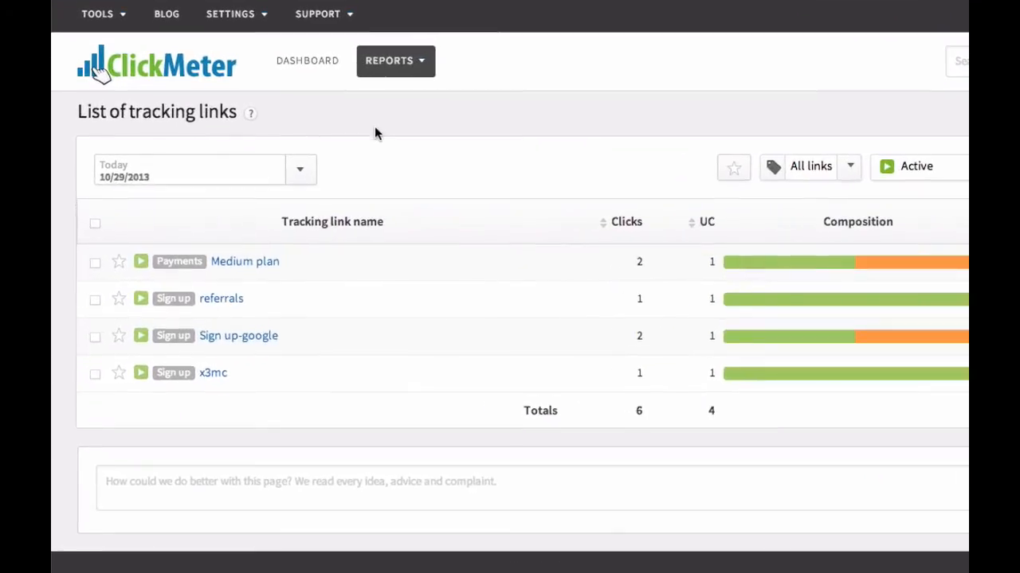
pyautogui.moveTo(621, 221)
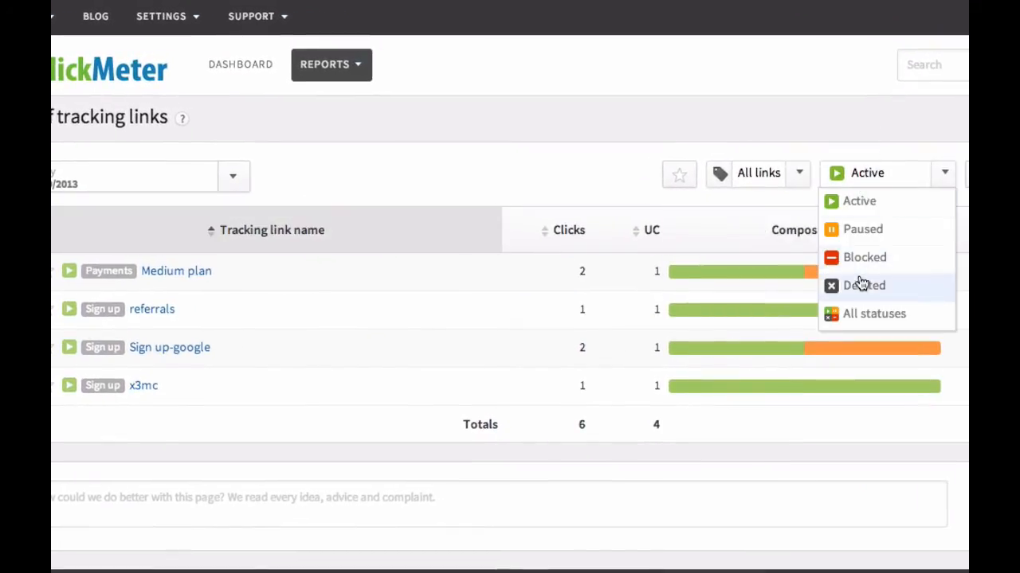
pyautogui.click(863, 286)
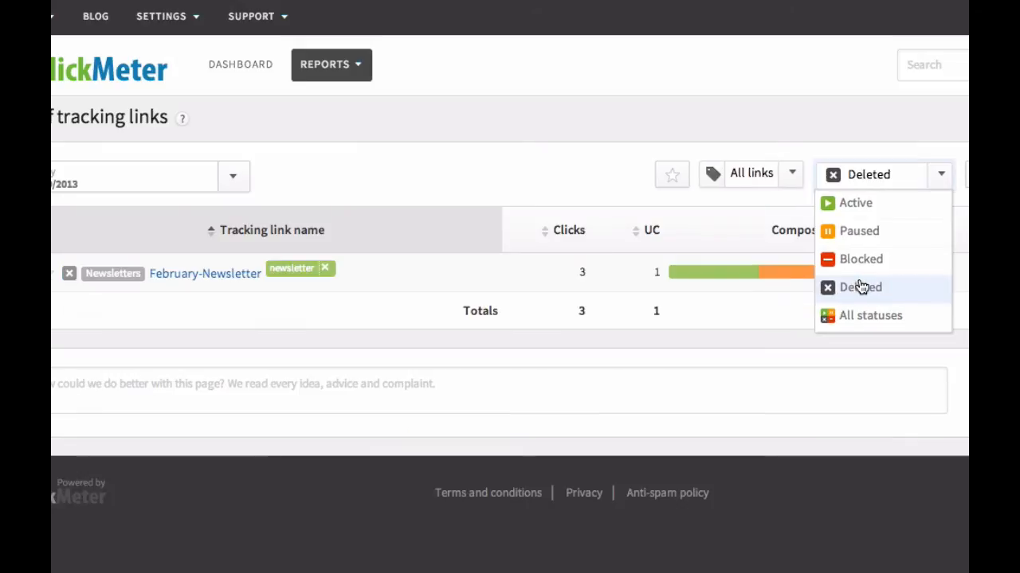
pyautogui.click(860, 287)
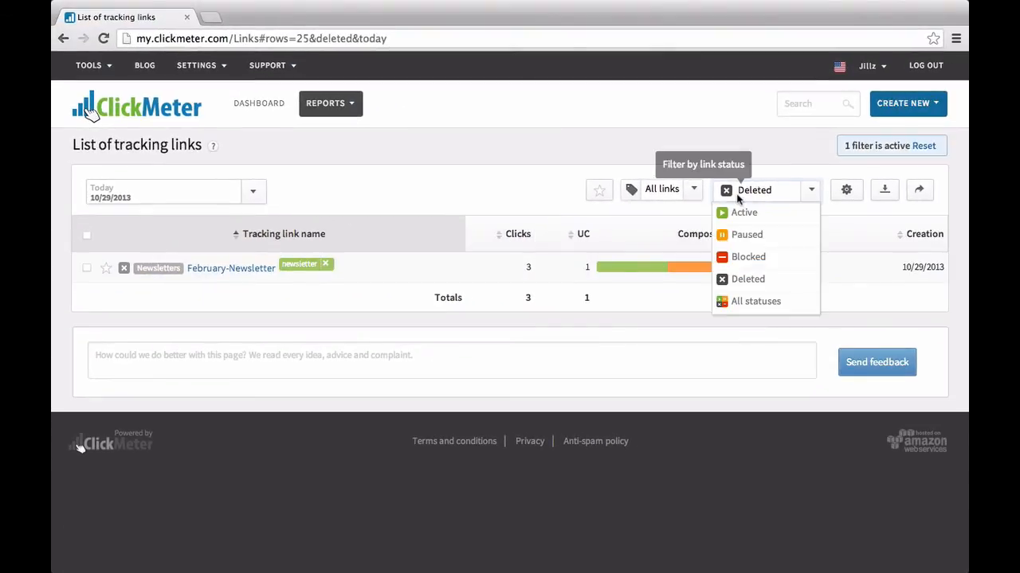
pyautogui.click(743, 211)
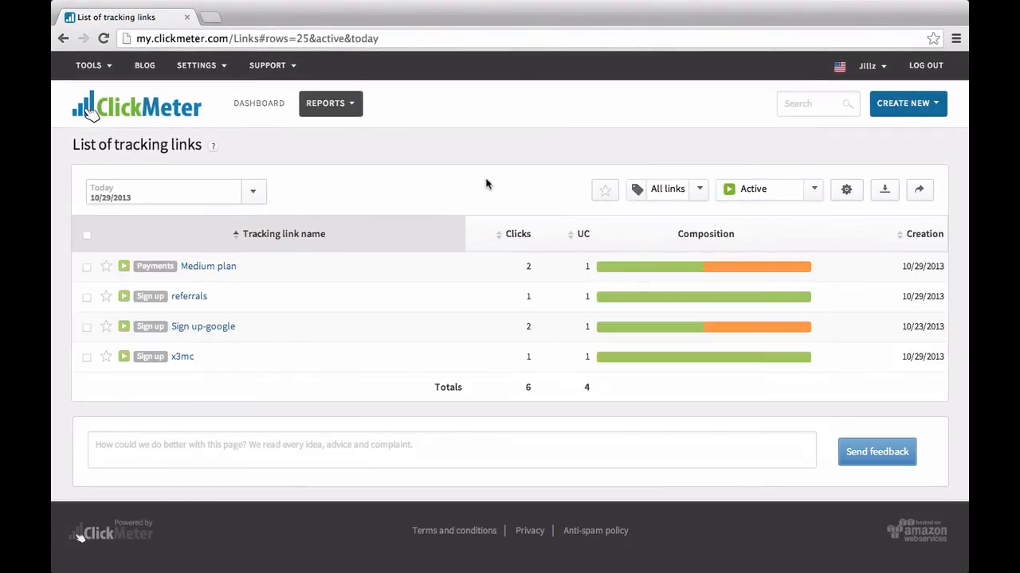